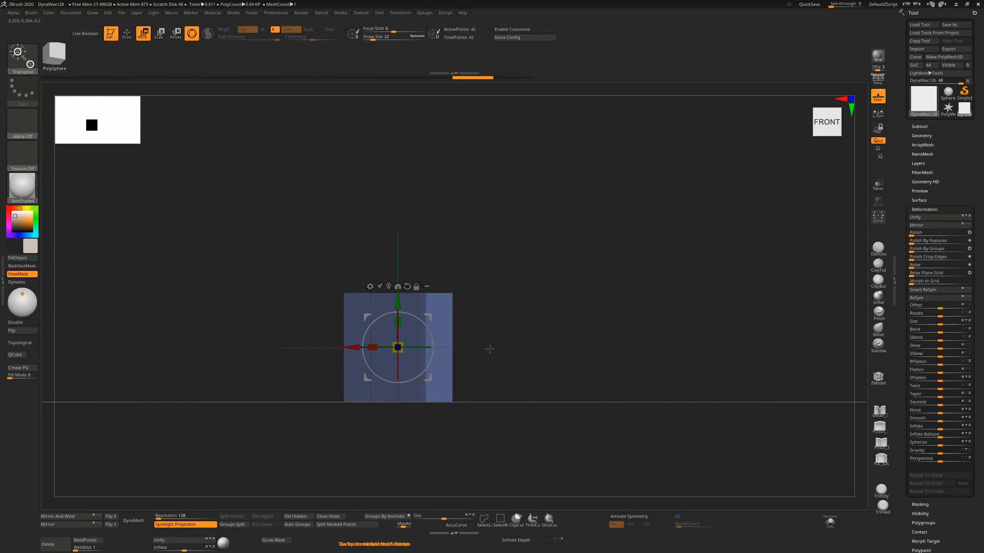
{"action": "mouse_move", "coordinate": [489, 357]}
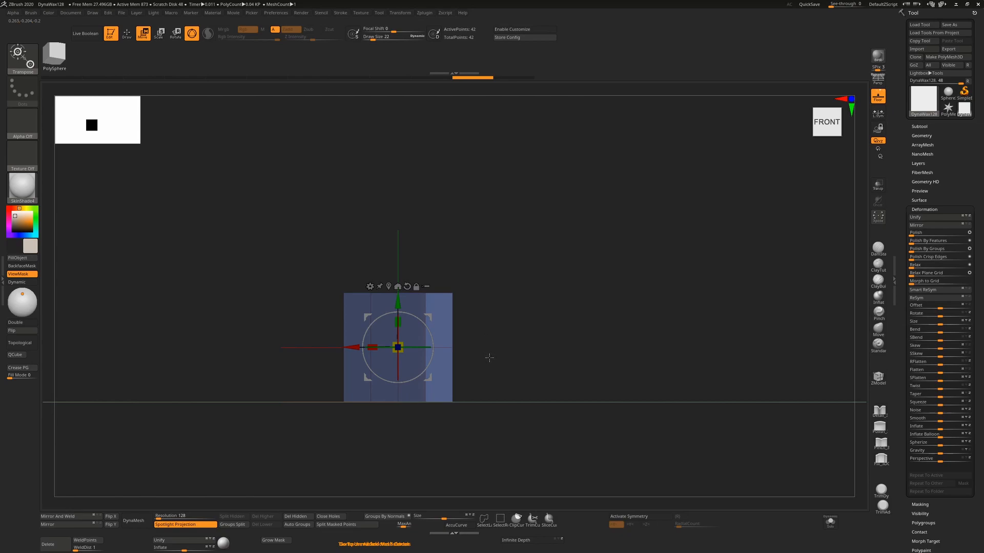
{"action": "mouse_move", "coordinate": [499, 361]}
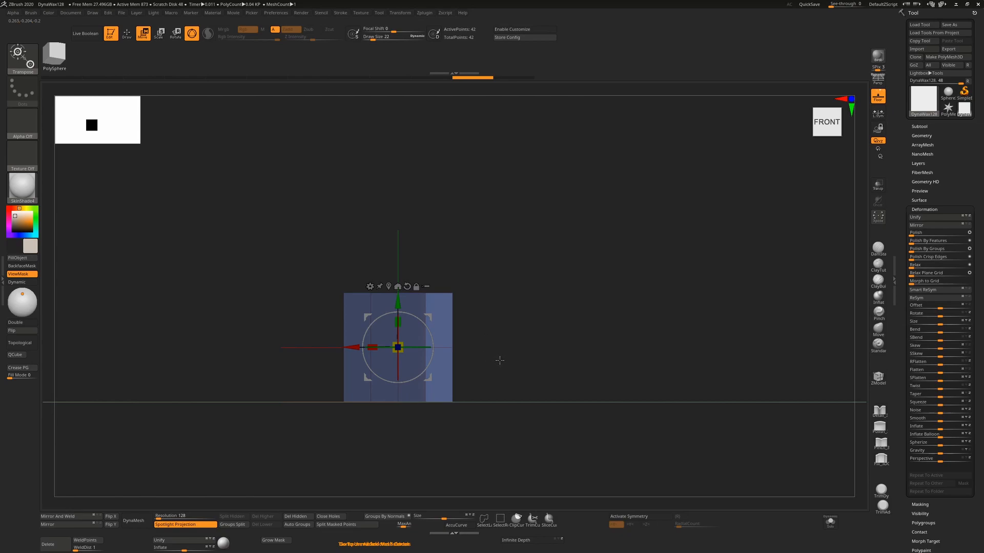
{"action": "mouse_move", "coordinate": [498, 367]}
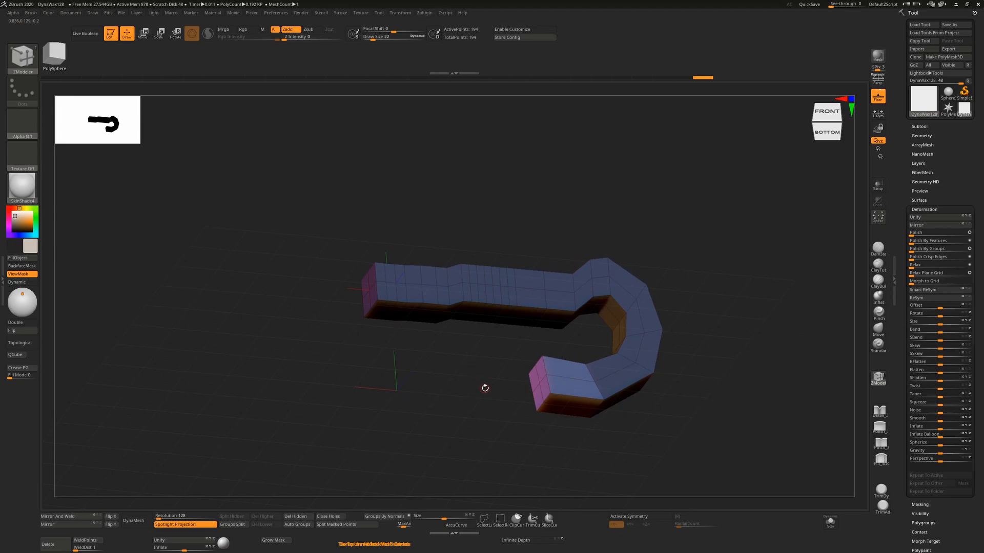
{"action": "mouse_move", "coordinate": [475, 425]}
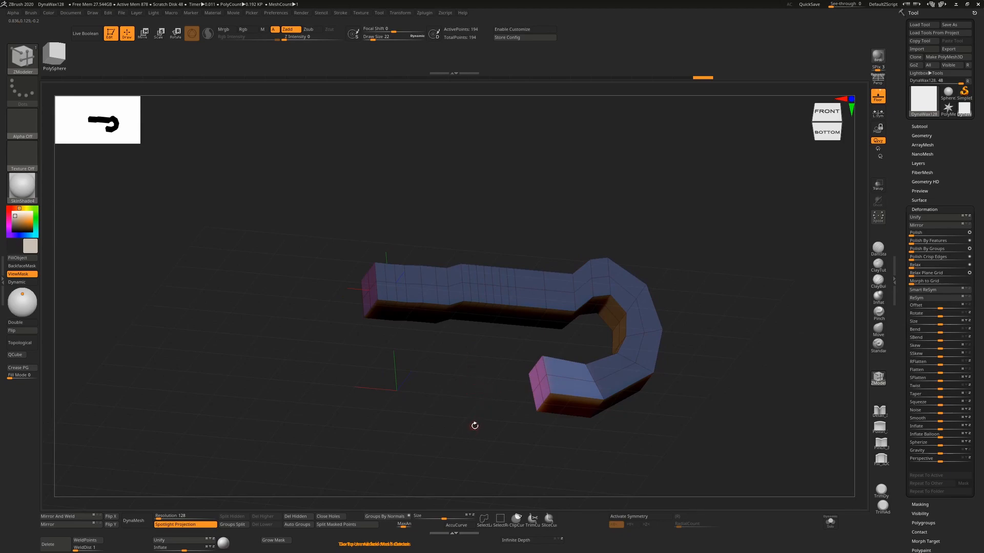